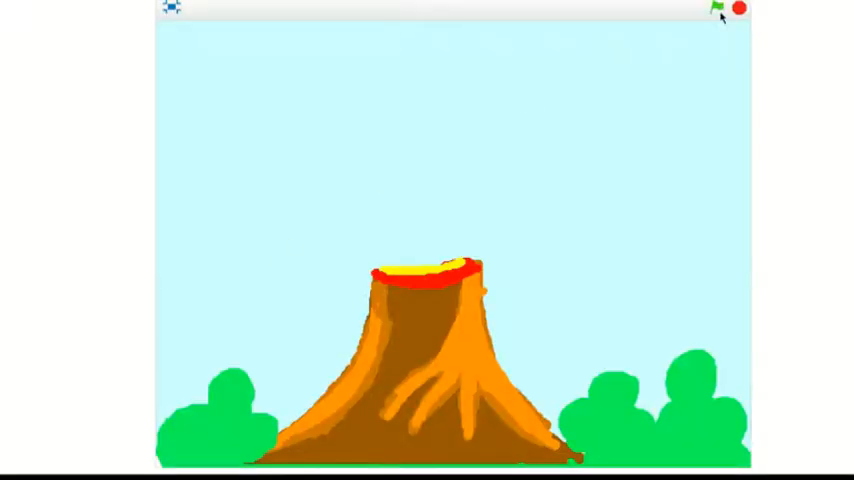
# Step: Run the project so the volcano erupts with red lava and asks how to protect ourselves
pyautogui.click(716, 14)
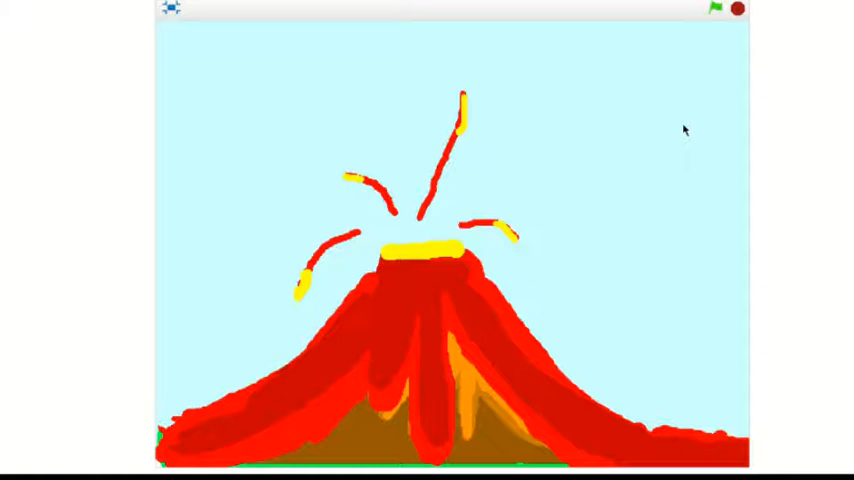
pyautogui.click(716, 12)
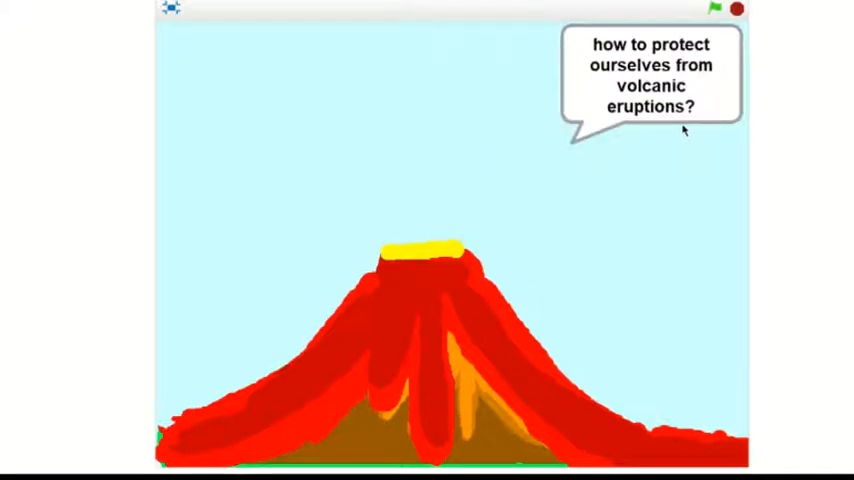